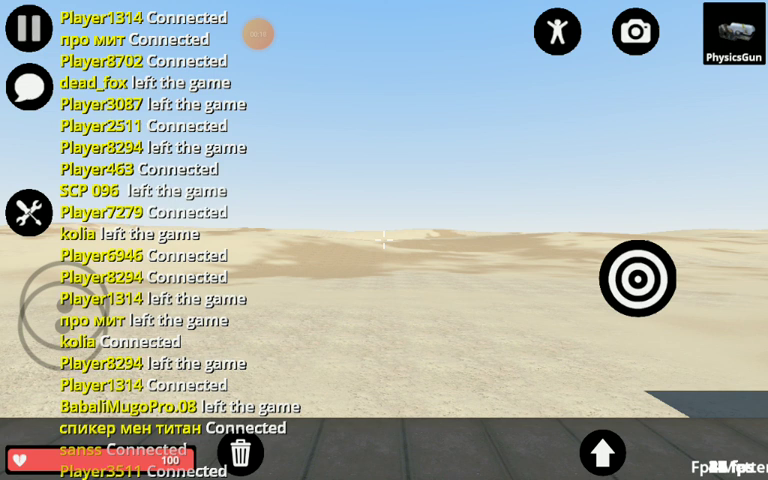
Pause the game and quit the current server back to the main menu
click(20, 30)
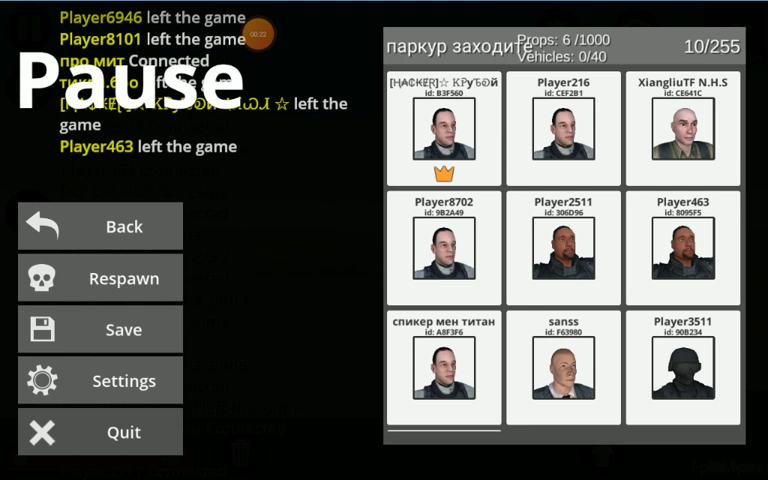
click(123, 431)
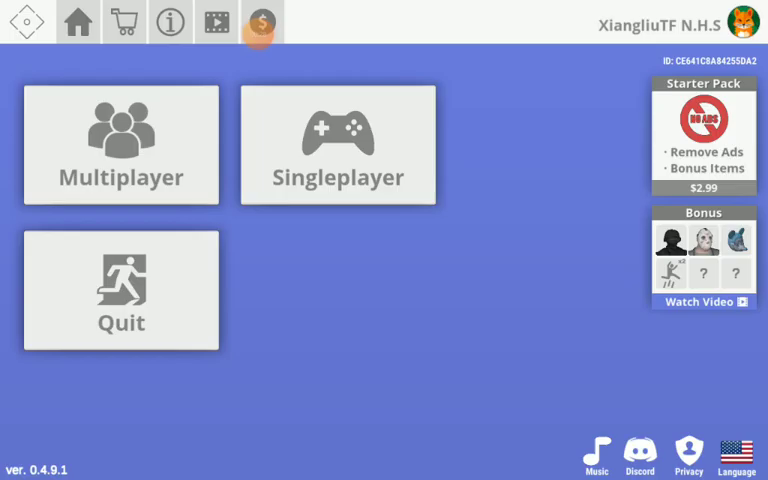
Open Multiplayer's Server List and scroll down through the available public rooms
click(120, 145)
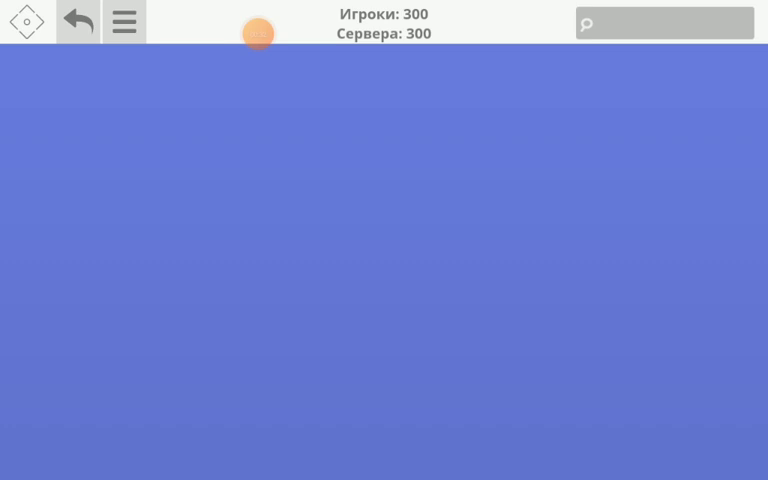
click(124, 22)
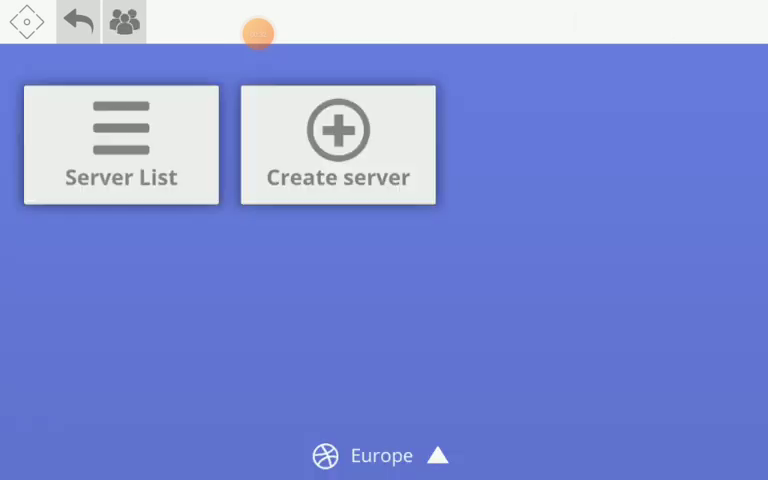
click(120, 144)
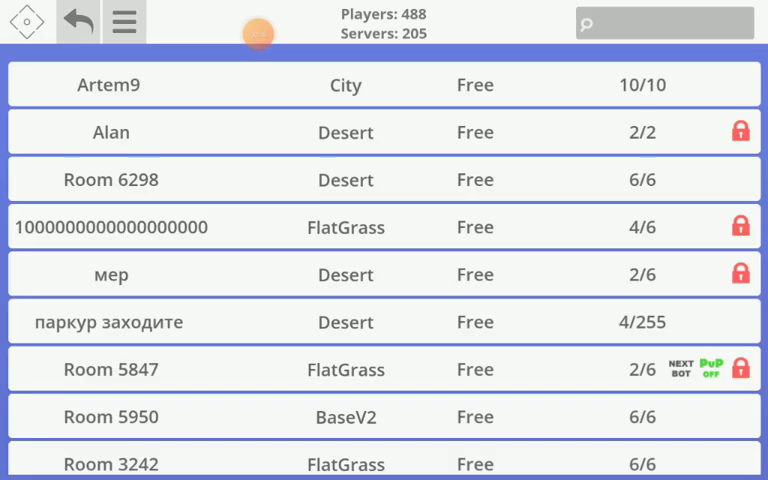
scroll(down, 3)
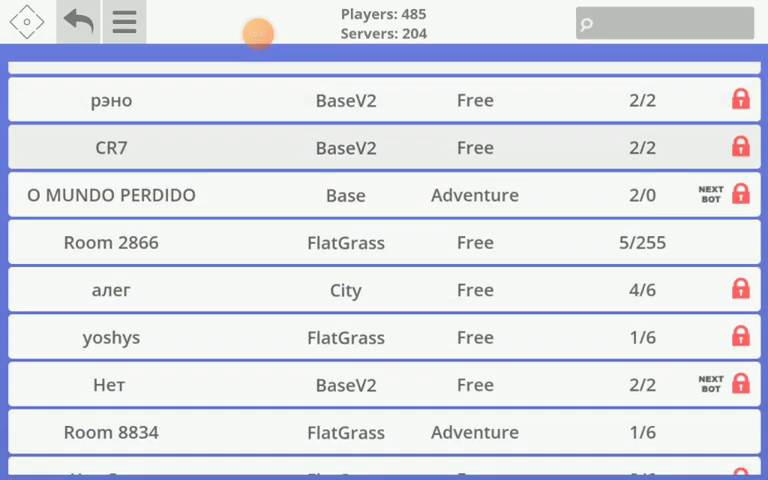
scroll(down, 3)
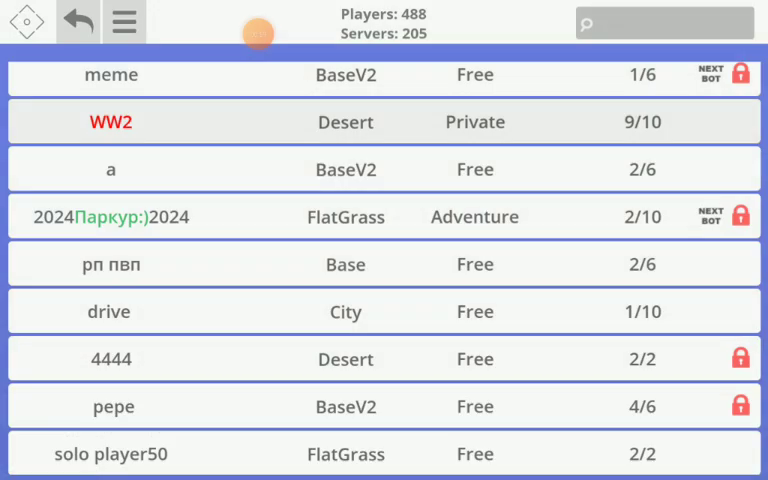
Join the private WW2 desert server and dismiss the spawn and pause menus
click(383, 122)
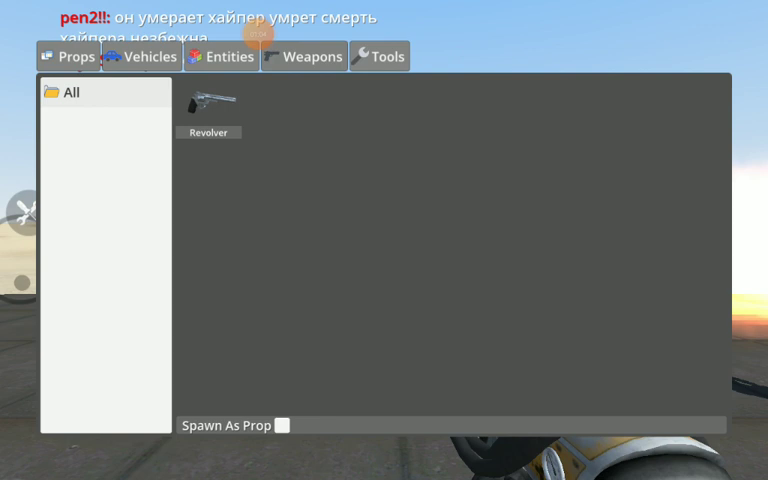
click(312, 56)
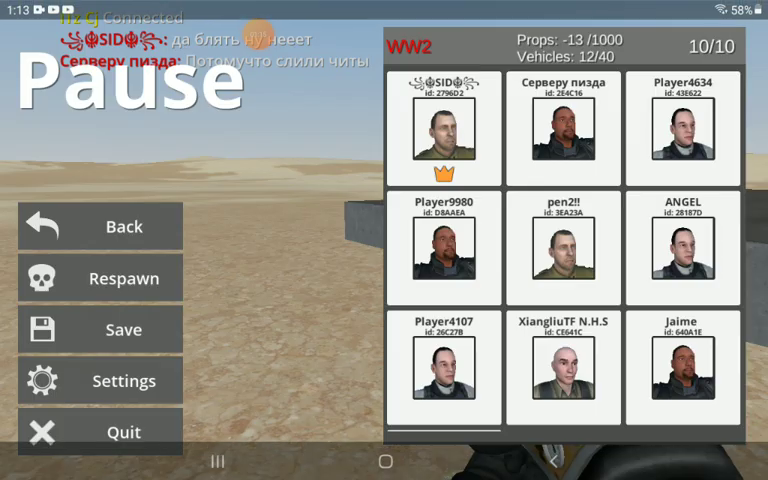
click(99, 226)
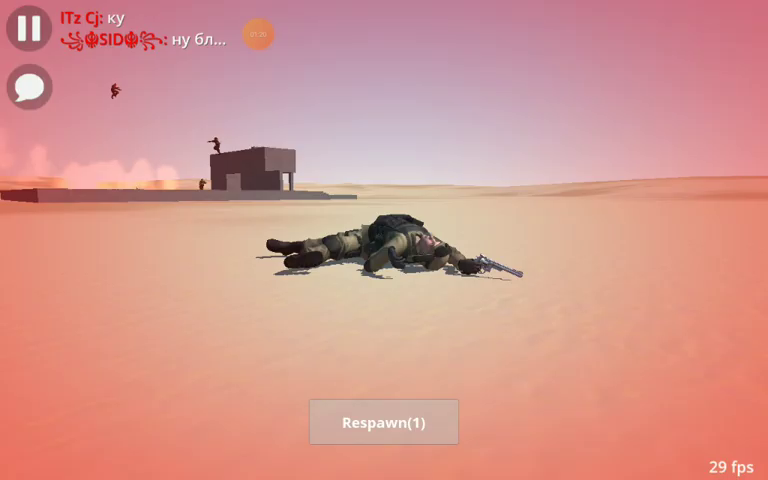
Respawn twice, fight with the shotgun and sniper rifle, then pause to leave
click(381, 421)
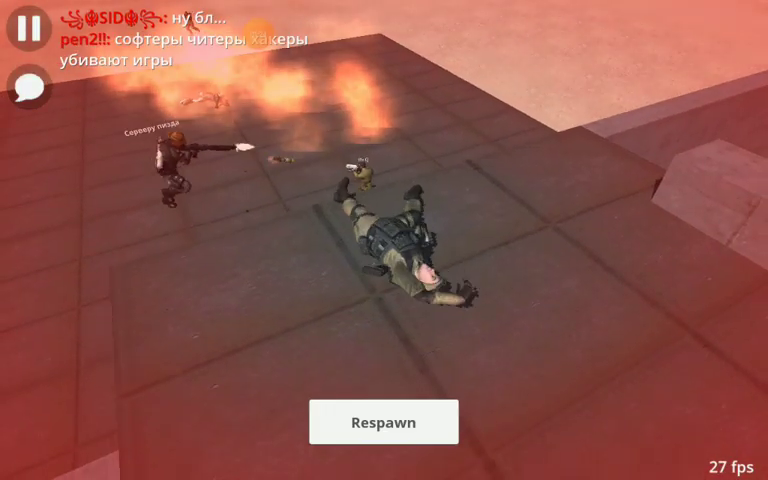
click(383, 421)
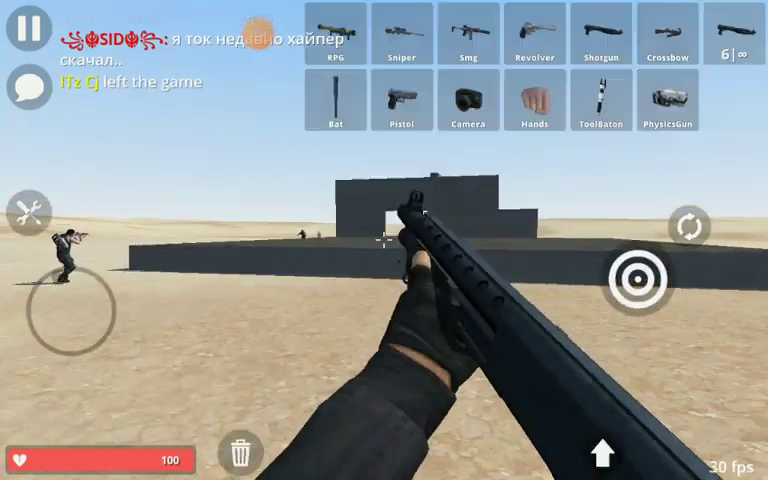
click(529, 33)
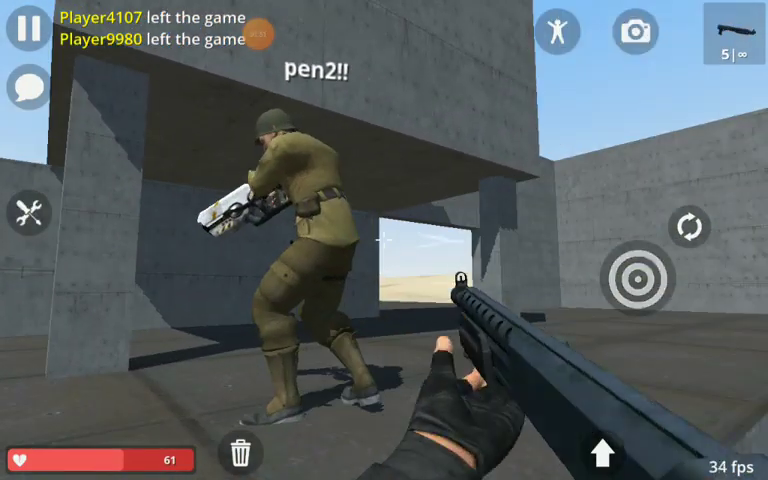
click(385, 240)
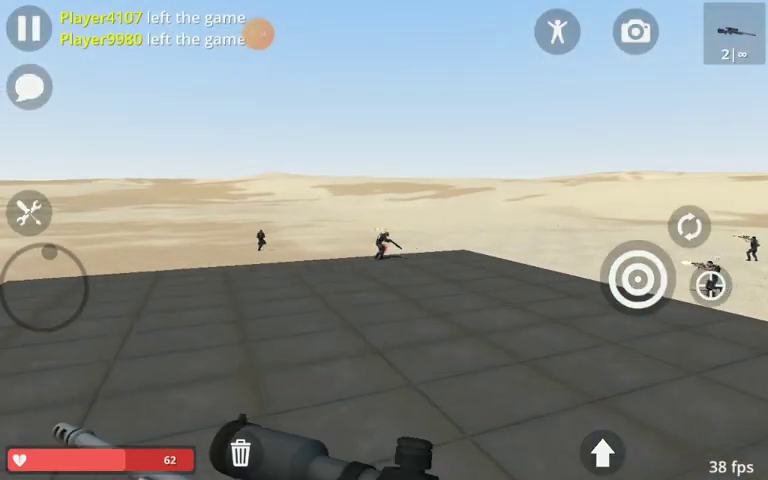
click(18, 28)
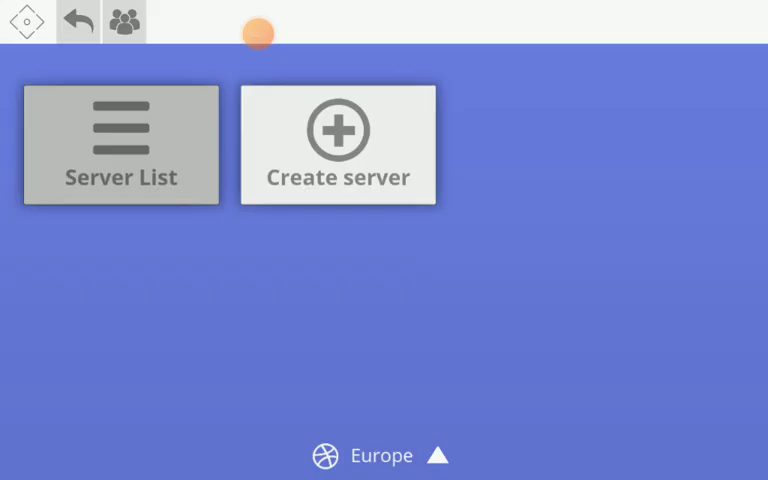
Start a new server set to Private, 10 players, with Public Buttons enabled
click(120, 145)
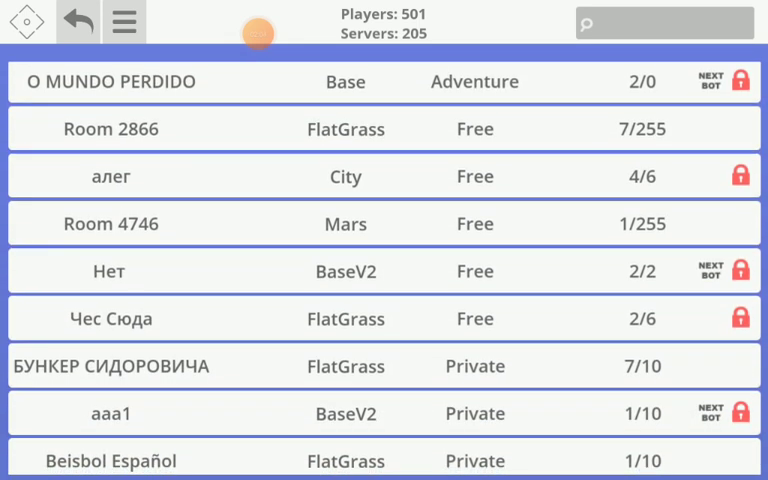
click(123, 22)
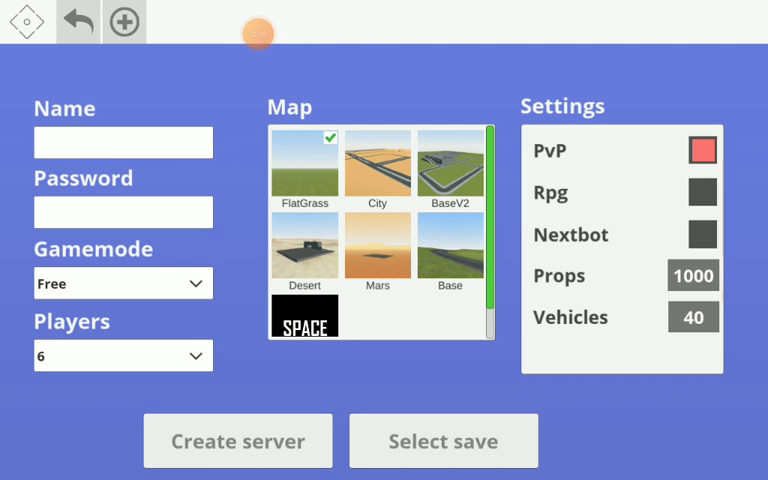
click(122, 283)
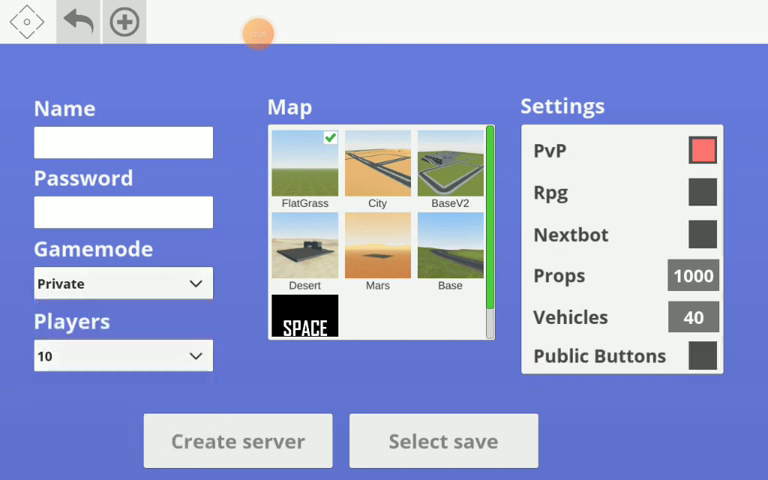
click(702, 355)
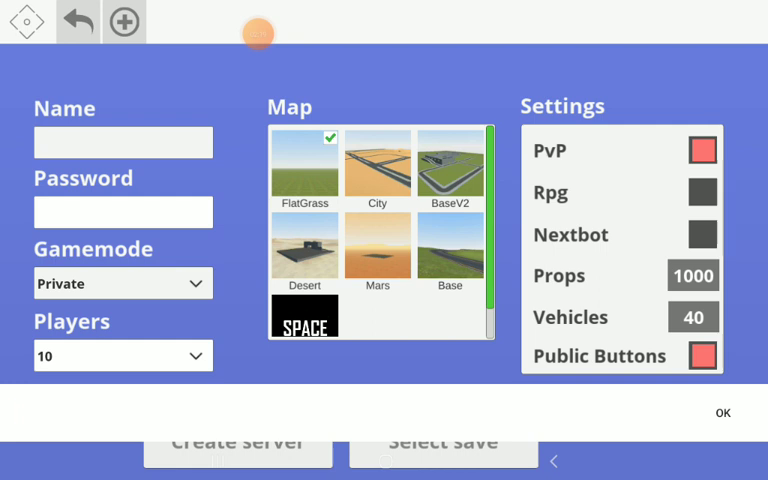
Paste the red color-tagged name 'PVP Zone 1' from the clipboard and confirm it
click(122, 142)
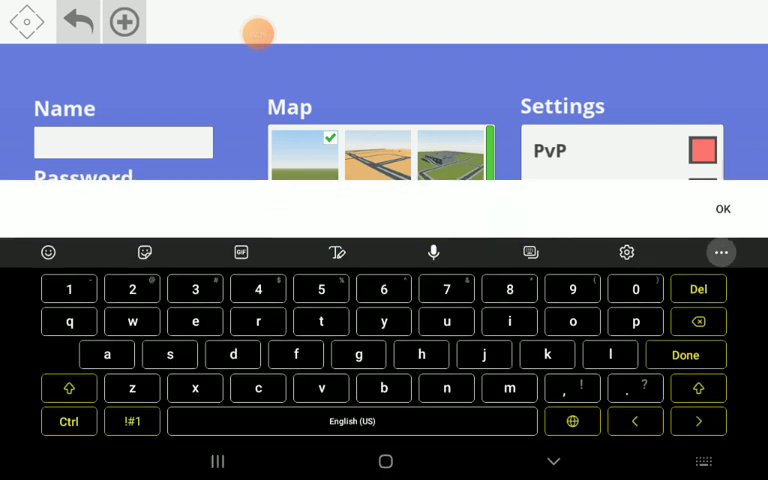
click(721, 252)
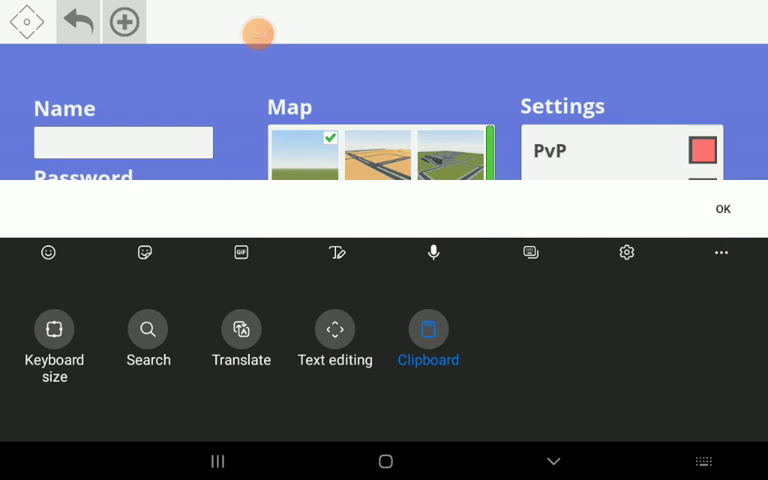
click(428, 329)
text(I)
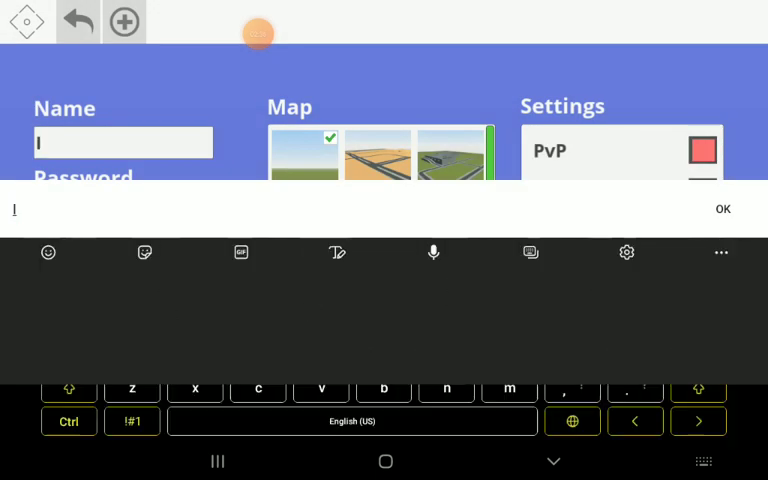
click(721, 252)
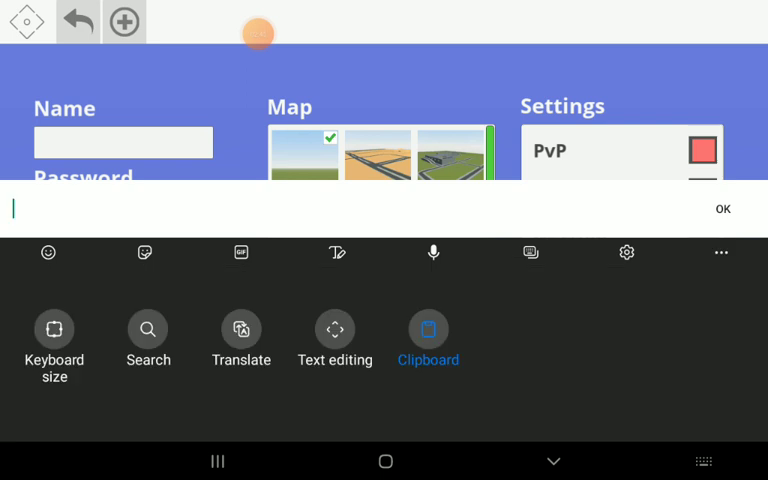
click(428, 329)
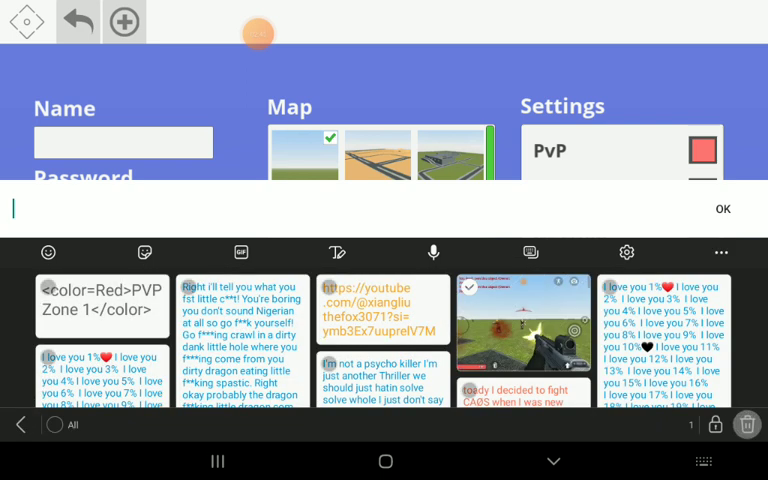
click(101, 307)
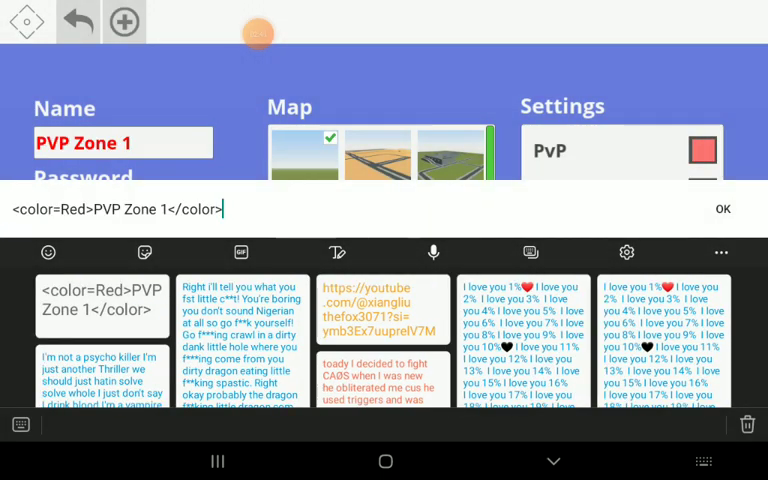
click(722, 209)
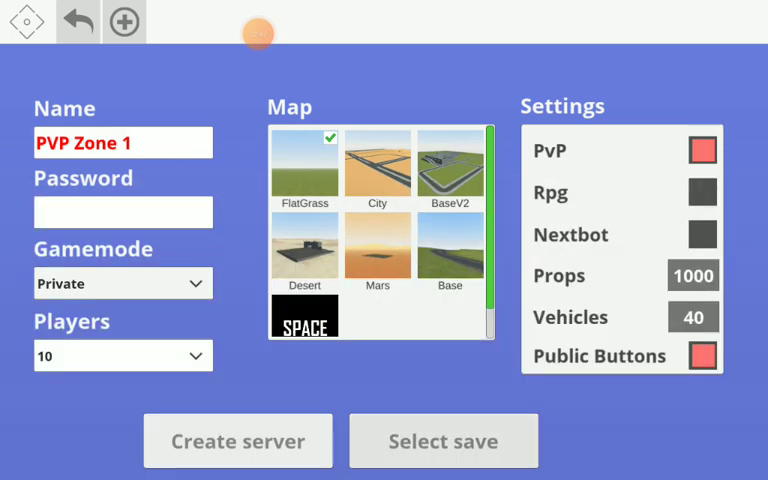
Load a saved PVP Zone 1 world and open the in-game Host tab
click(442, 440)
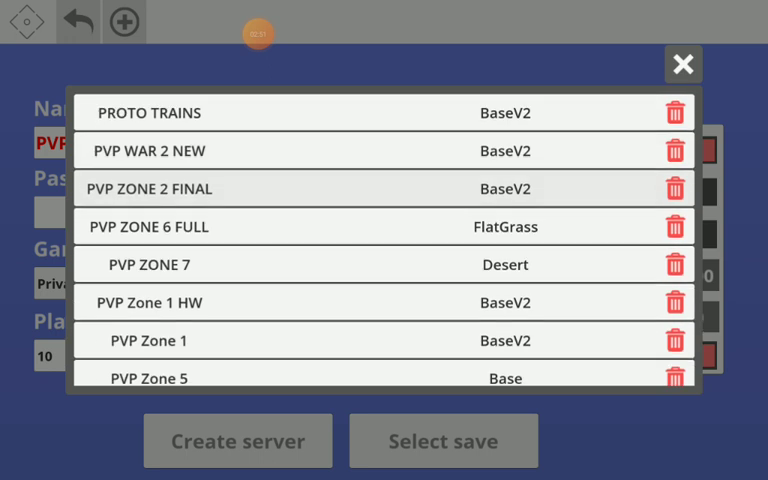
scroll(down, 3)
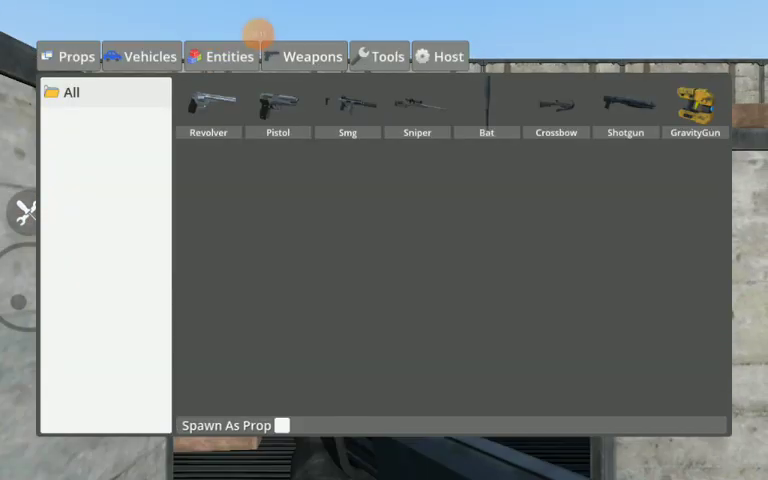
click(440, 56)
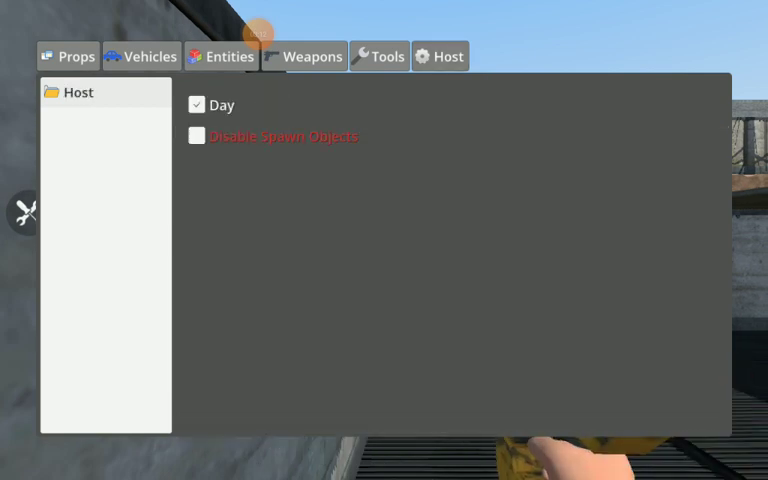